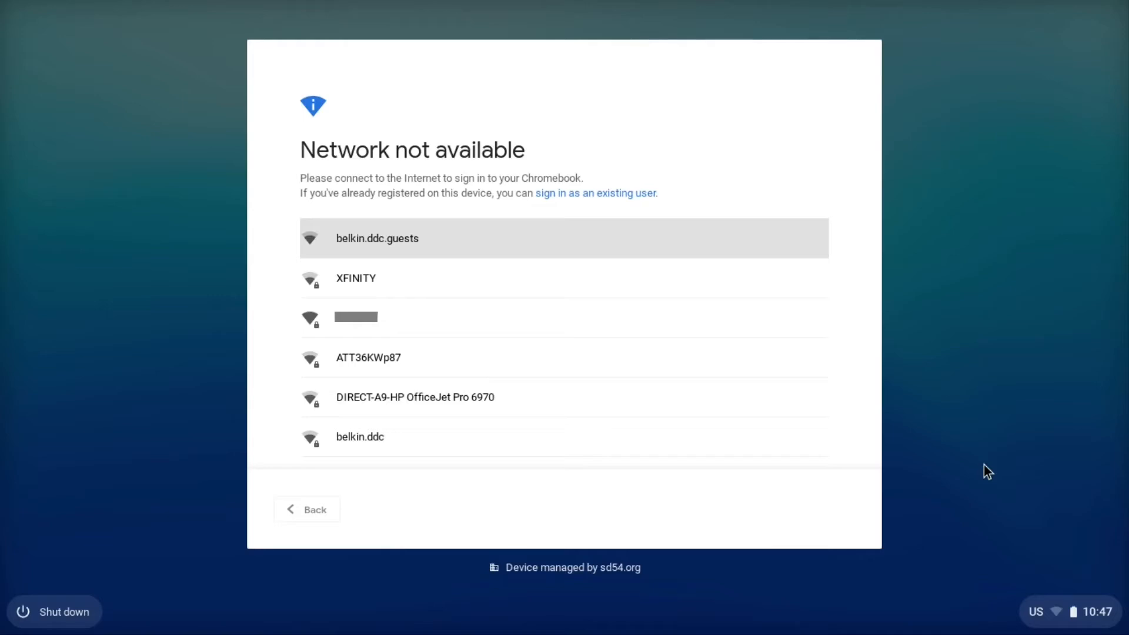
mouse_move(404, 353)
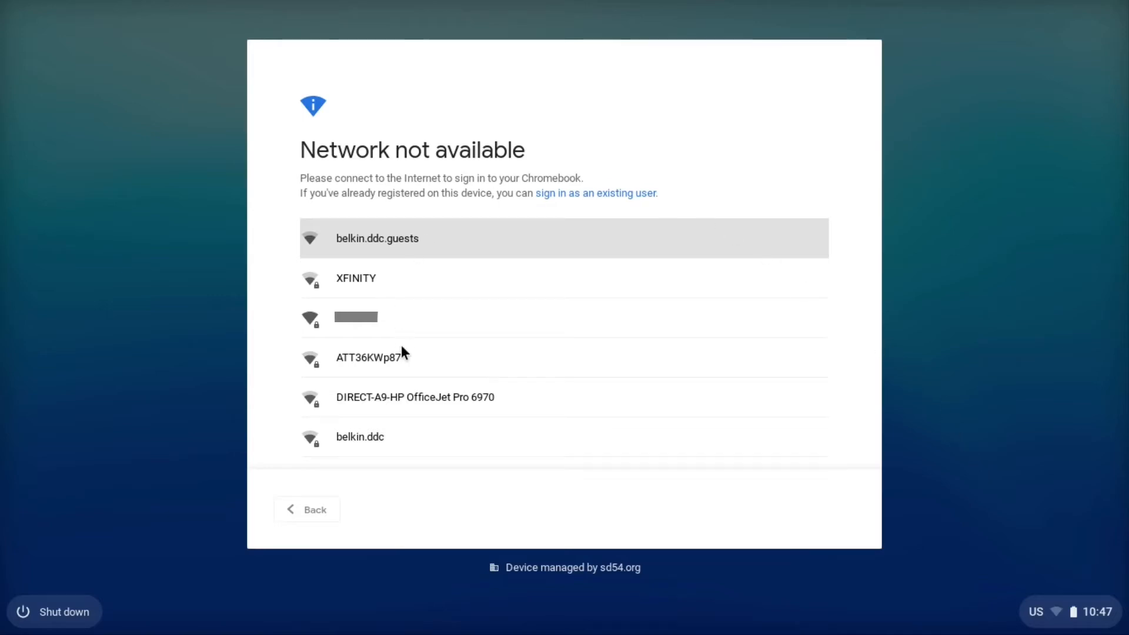
mouse_move(575, 167)
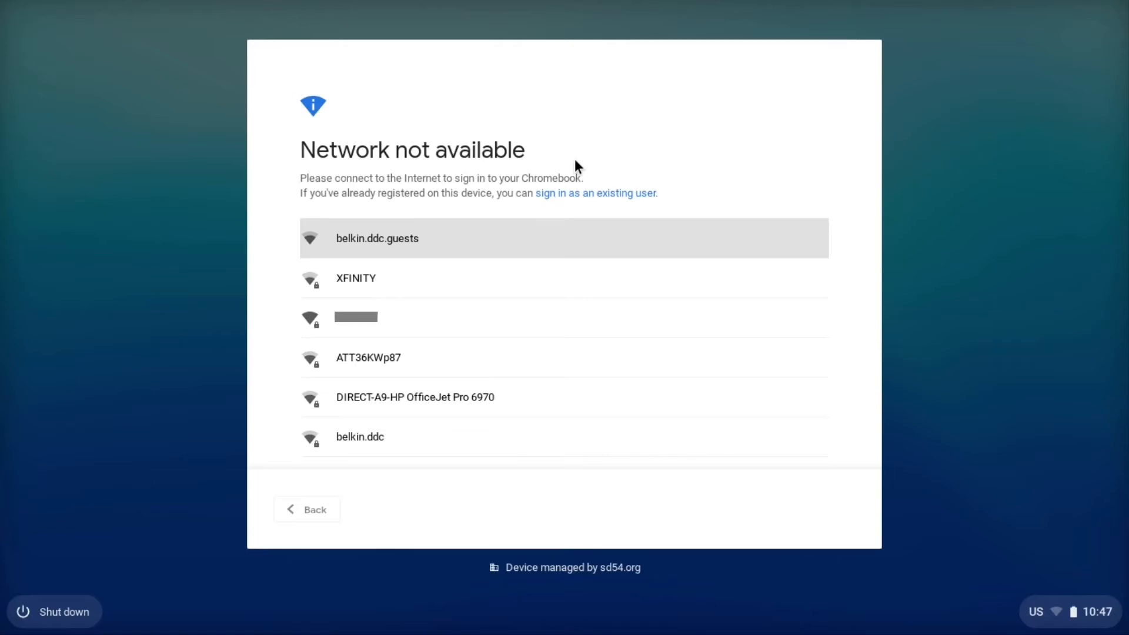
mouse_move(382, 327)
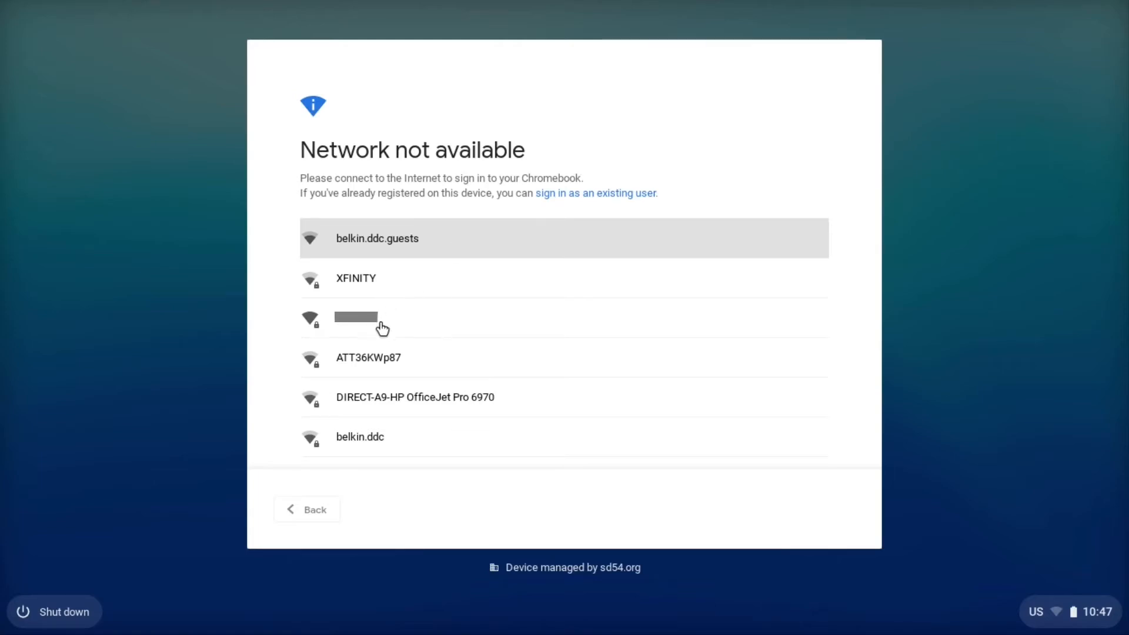
Step: Join the hidden-name Wi-Fi network by entering its password and connecting
click(356, 318)
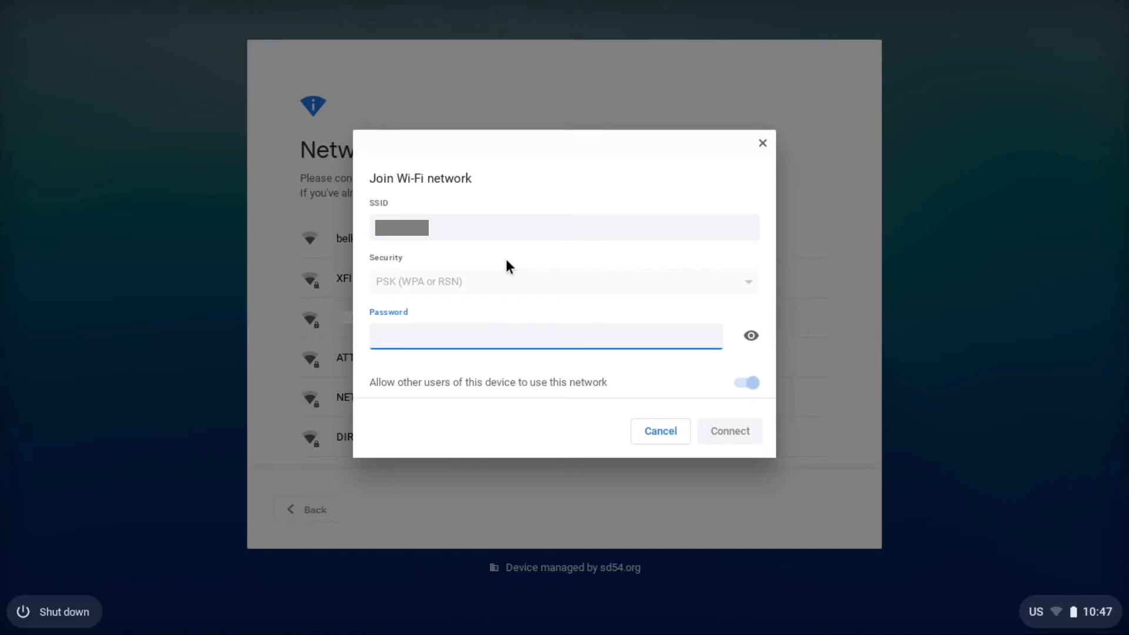
text(•••)
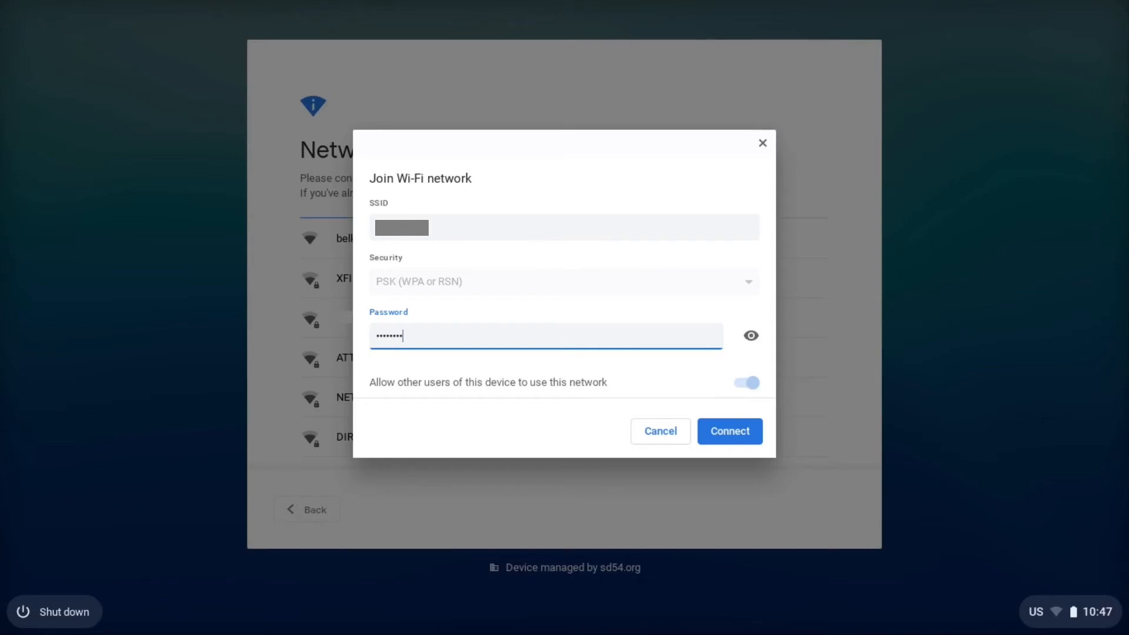
click(728, 431)
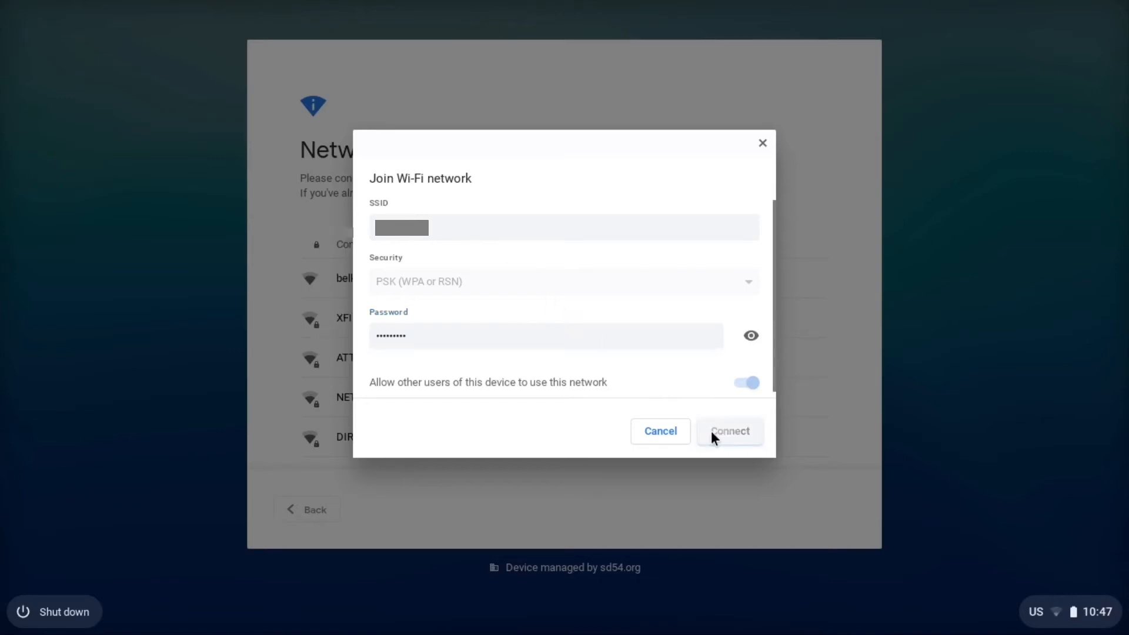
click(729, 430)
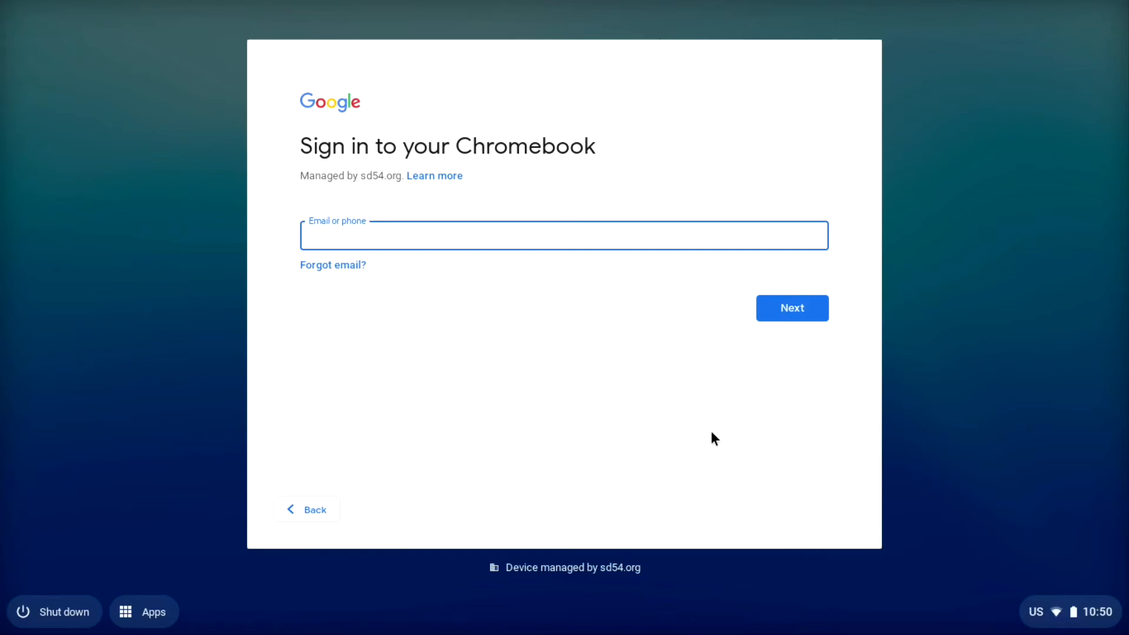
mouse_move(1050, 625)
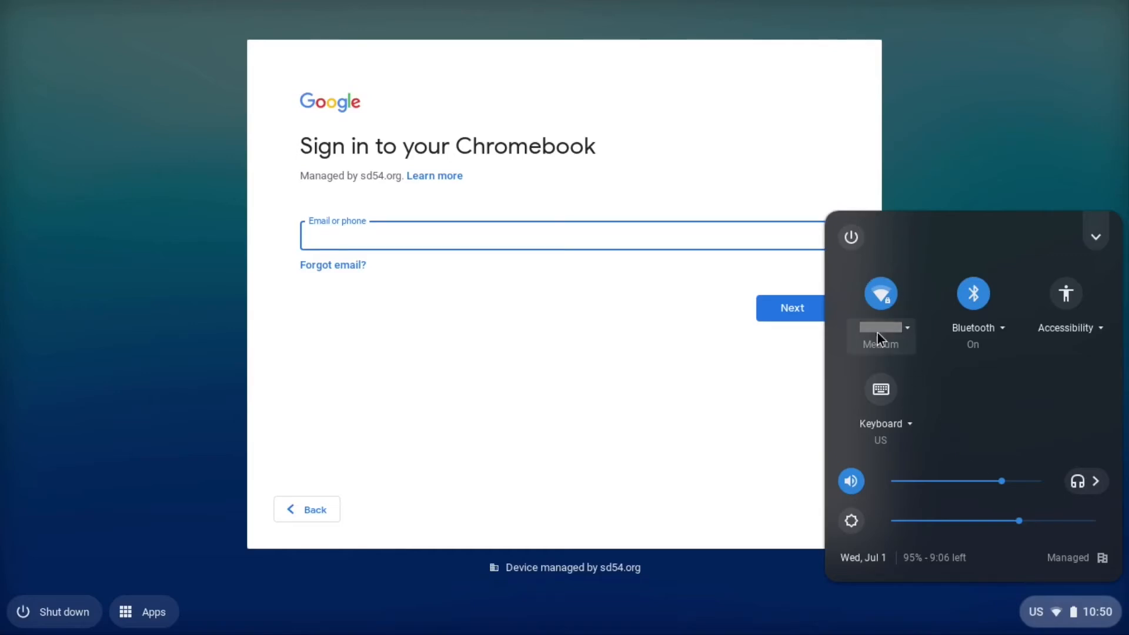
Step: Confirm the Wi-Fi connection in the status panel, then focus the Email or phone field
click(586, 476)
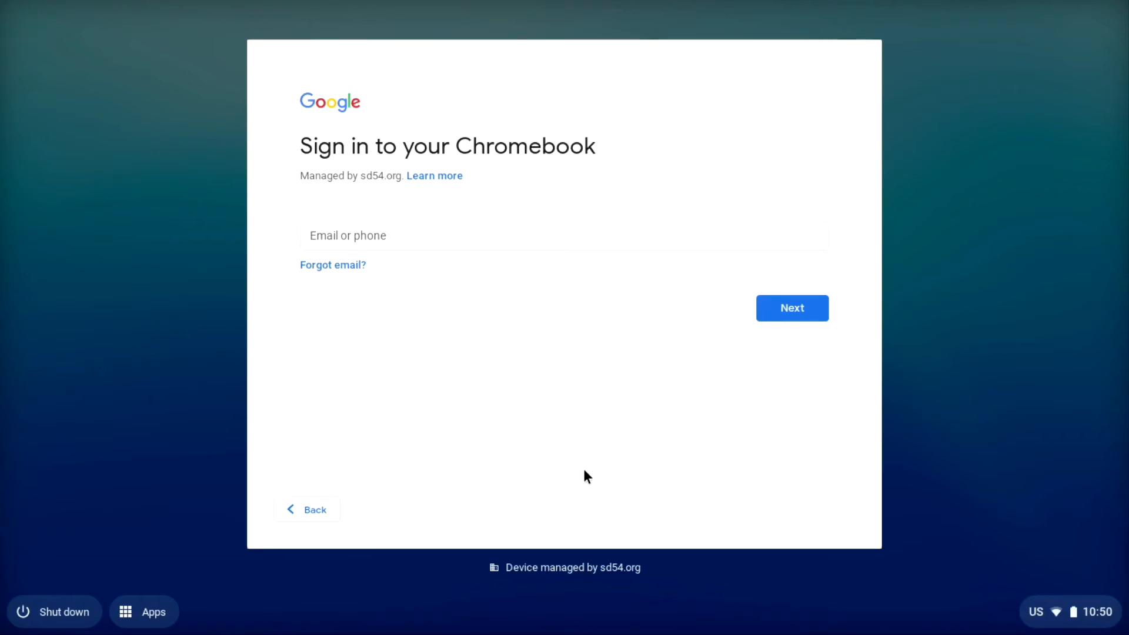
click(564, 235)
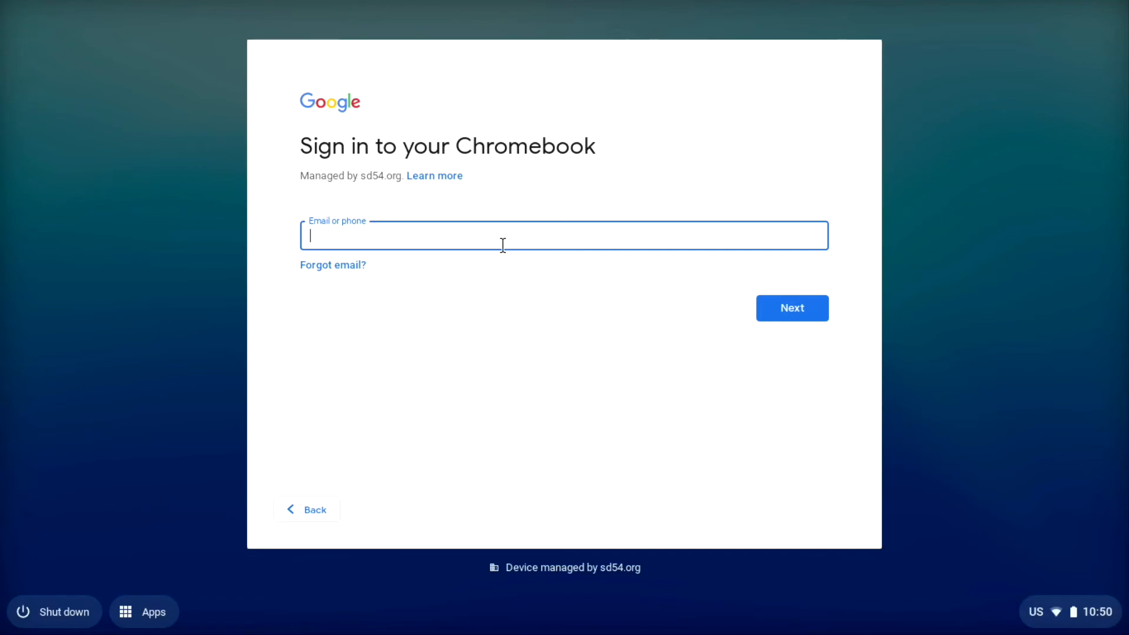
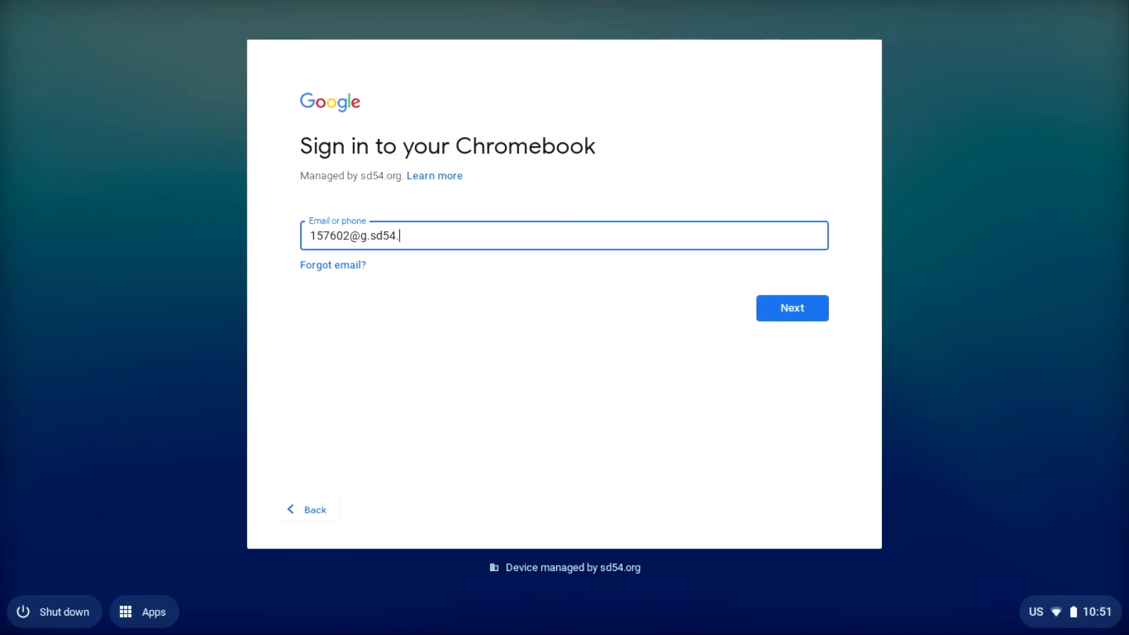
Step: Enter the school account email address and proceed to the password page
click(791, 307)
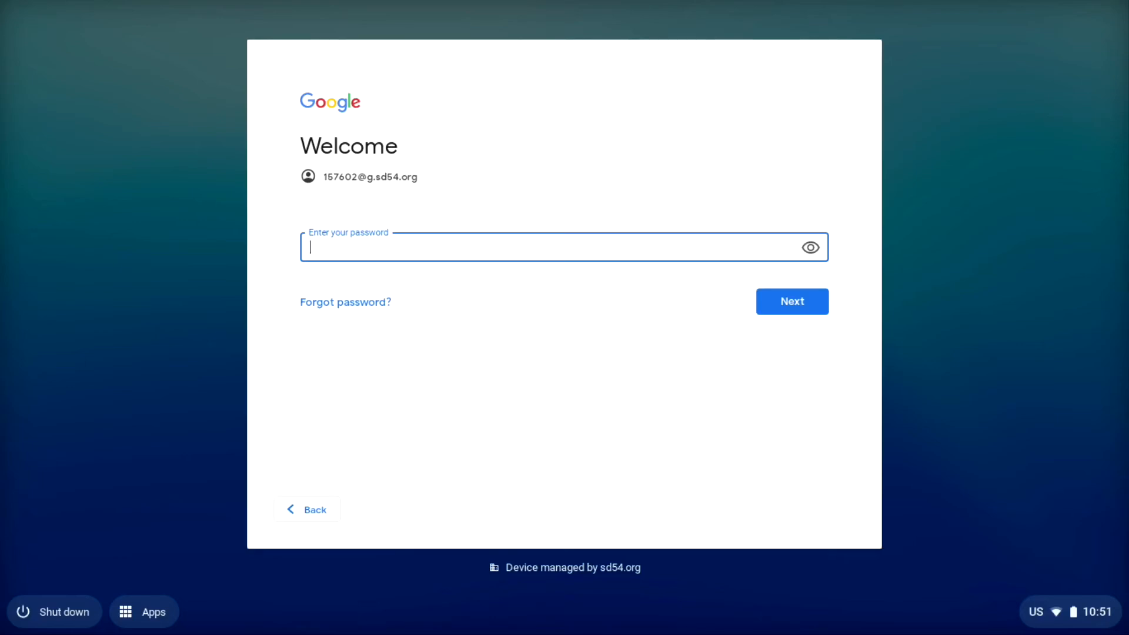
Step: Enter the account's current password and submit it
text(•)
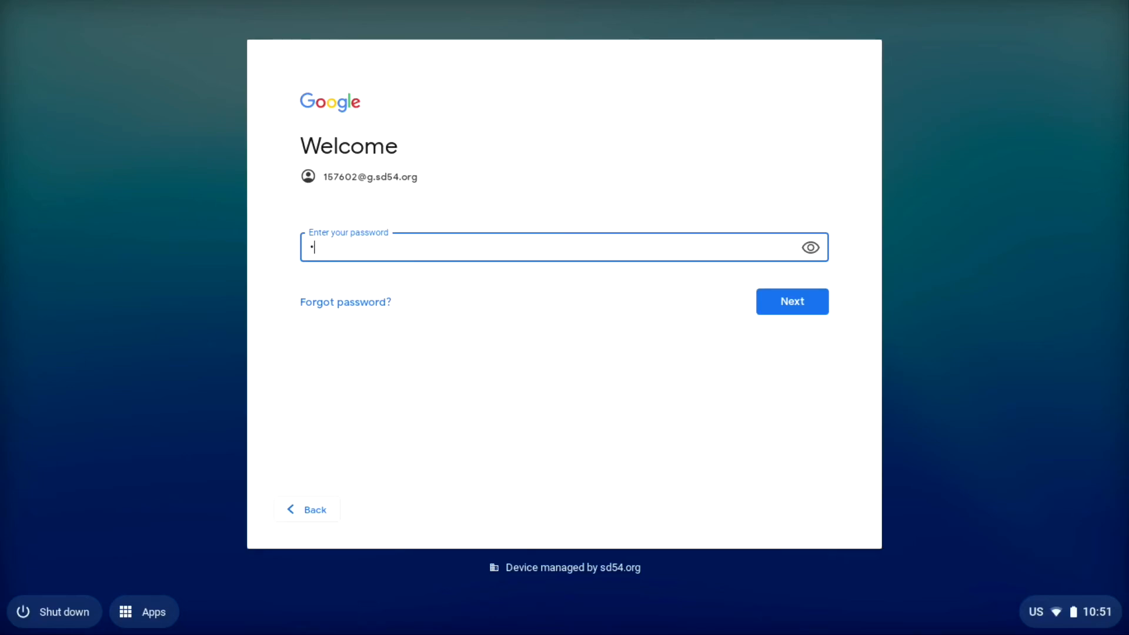
text(password)
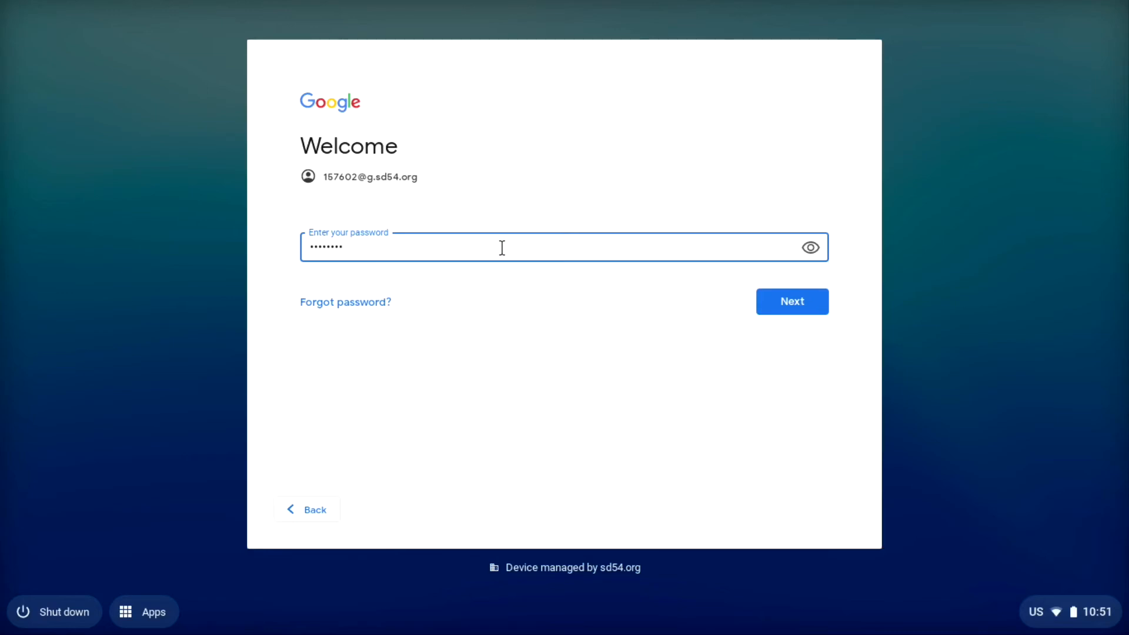
mouse_move(810, 247)
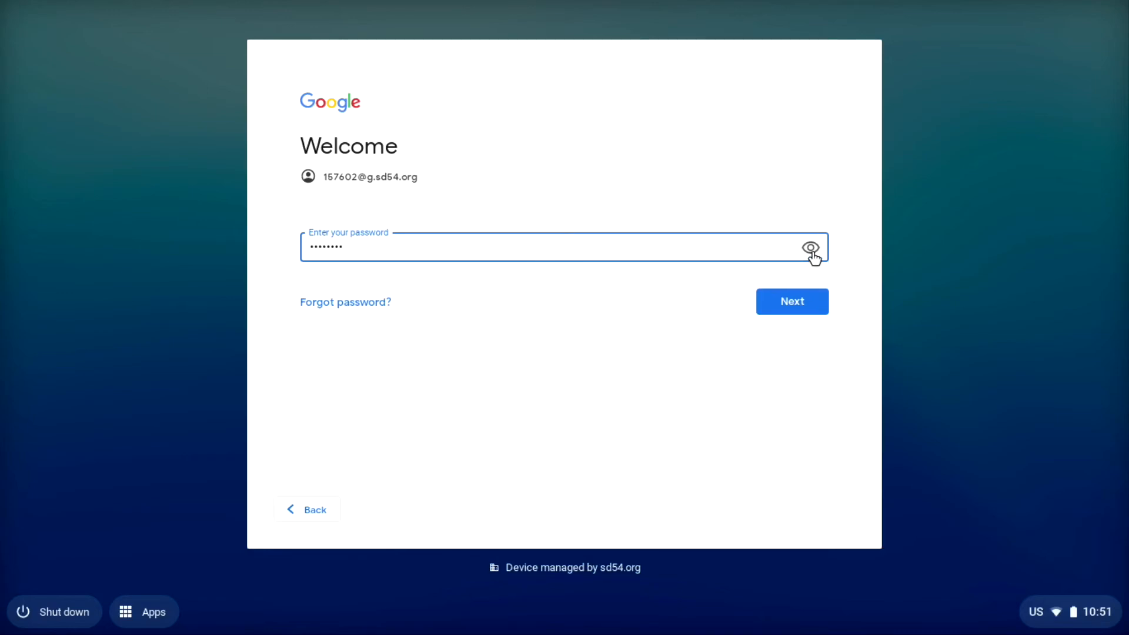
mouse_move(810, 248)
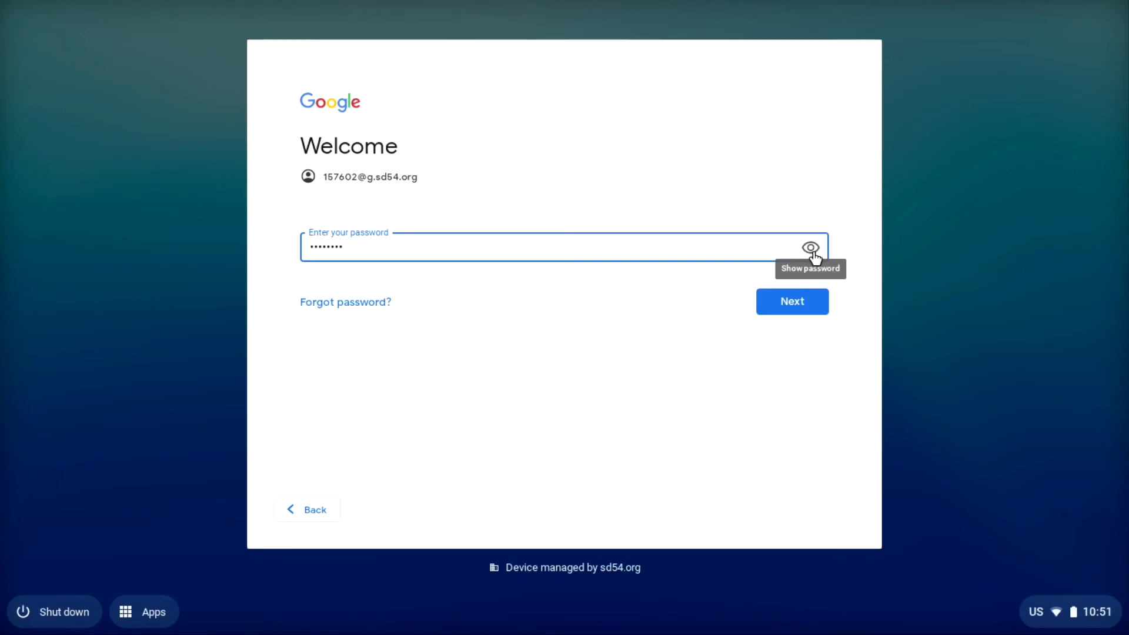
mouse_move(802, 184)
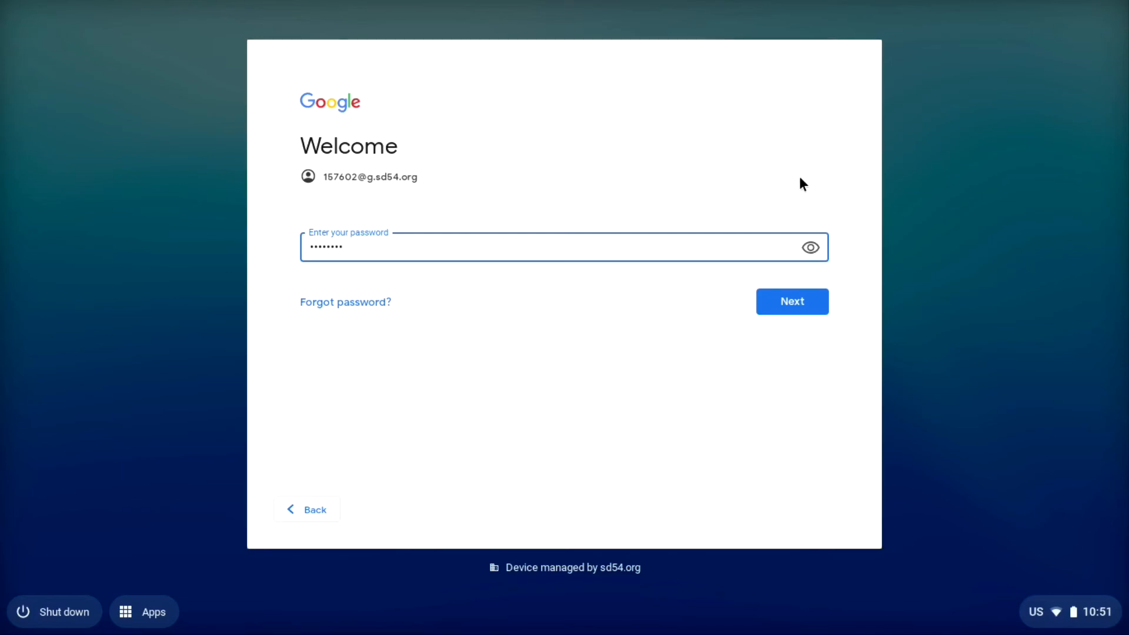
mouse_move(848, 341)
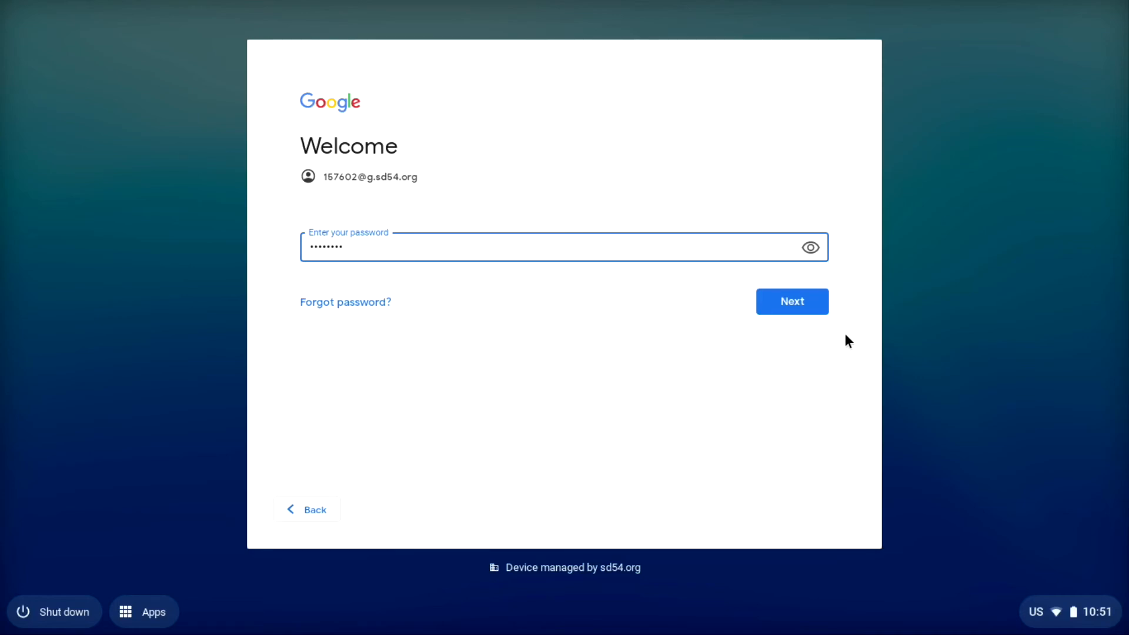
click(791, 301)
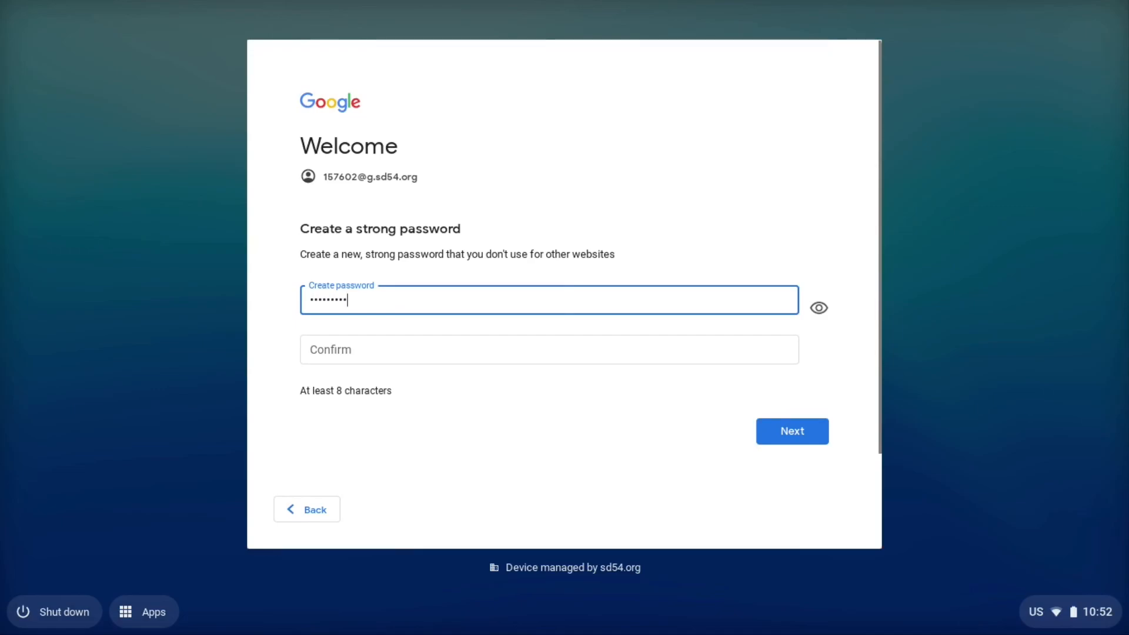
Step: Retype the new password in the Confirm field and submit it
click(549, 349)
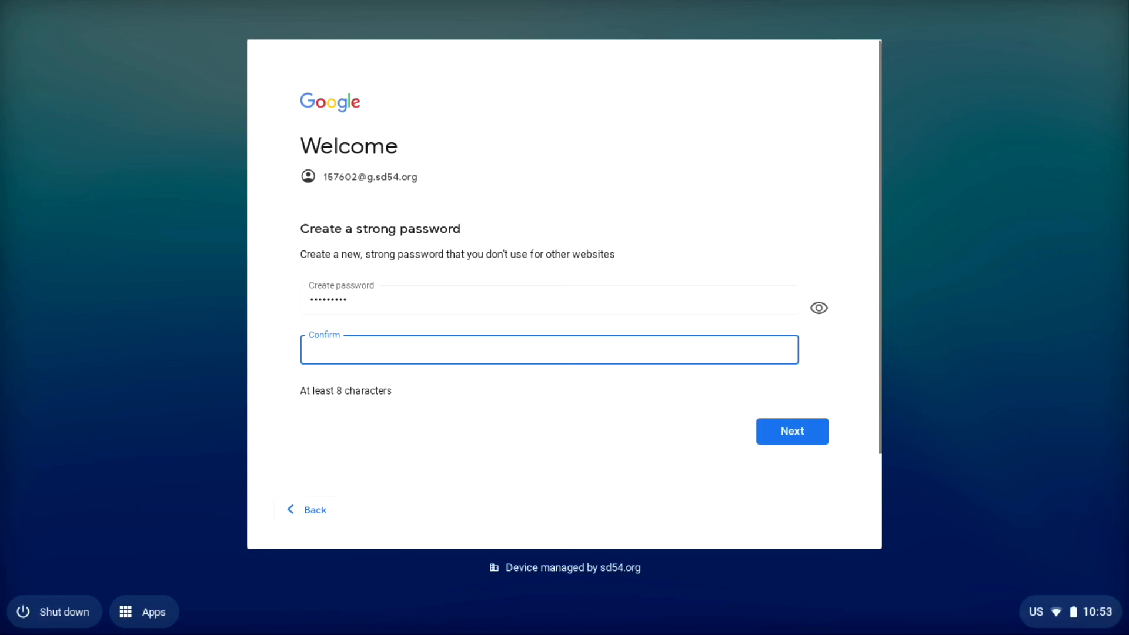
text(•)
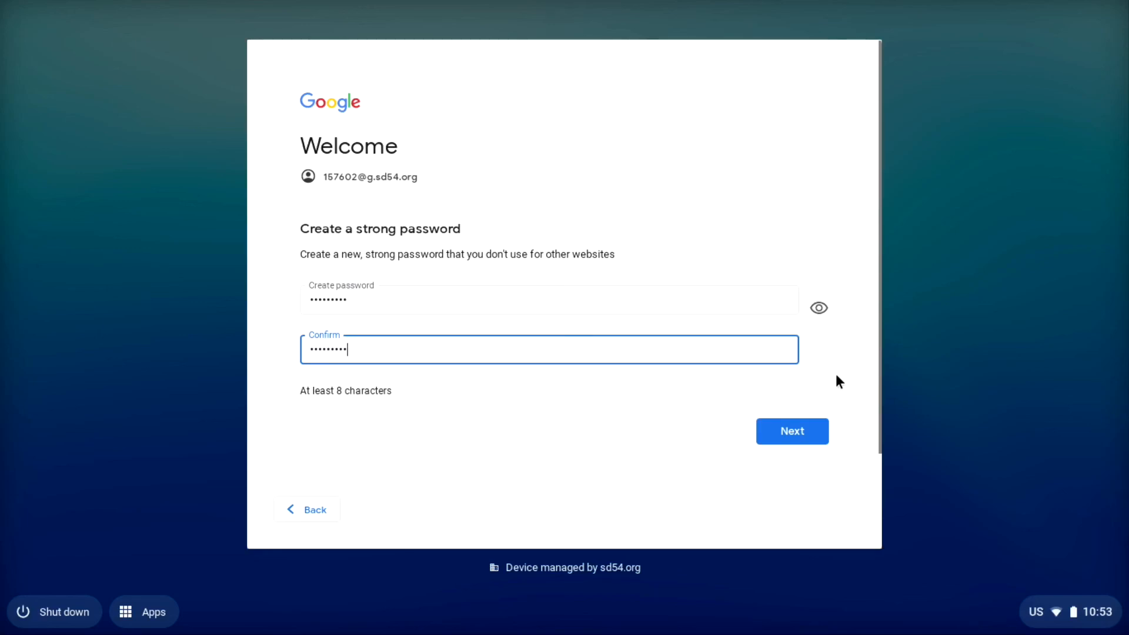
mouse_move(818, 308)
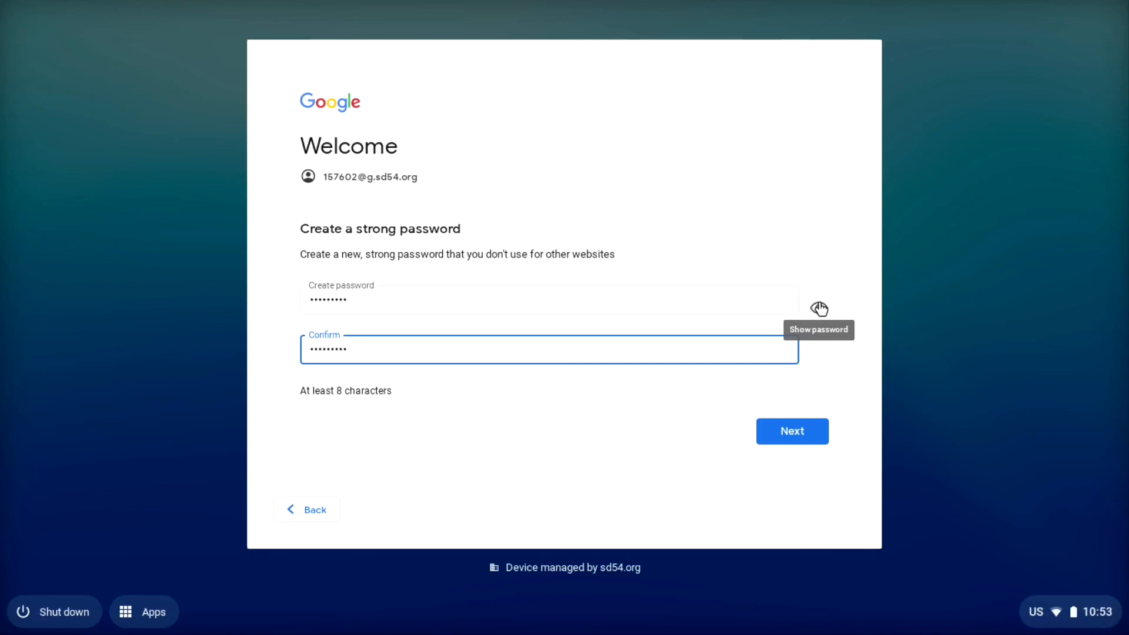
mouse_move(846, 514)
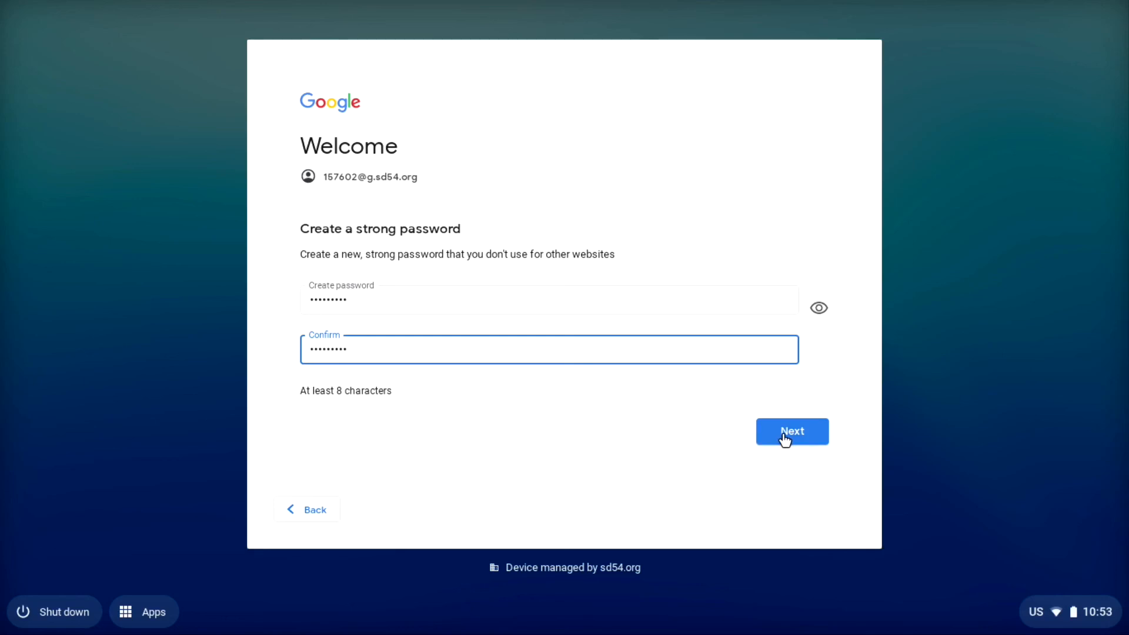
click(791, 431)
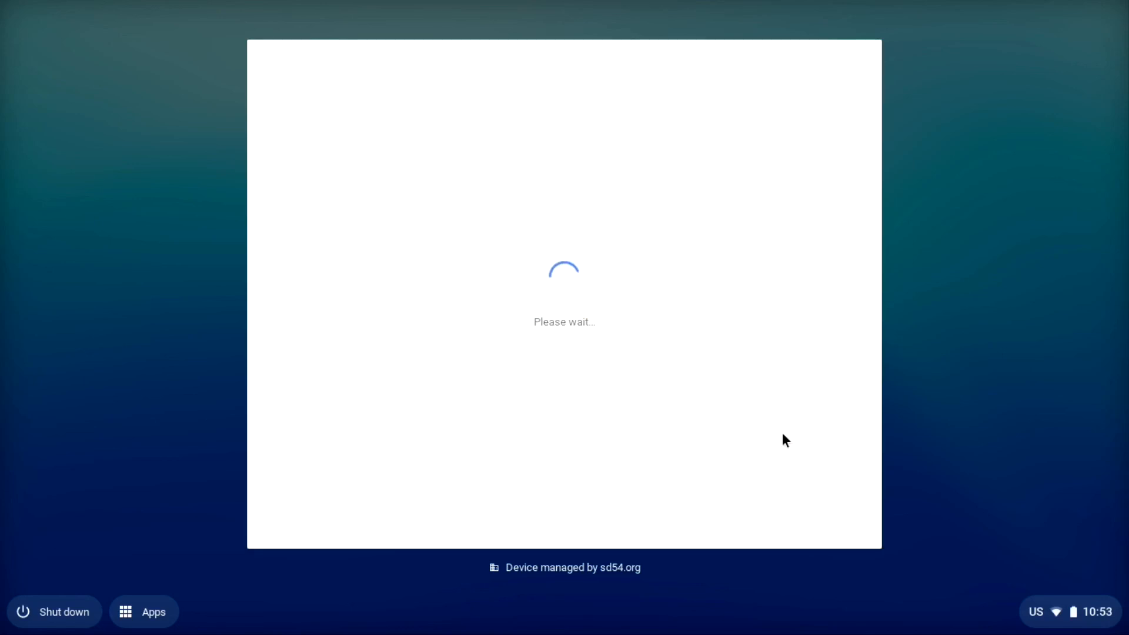